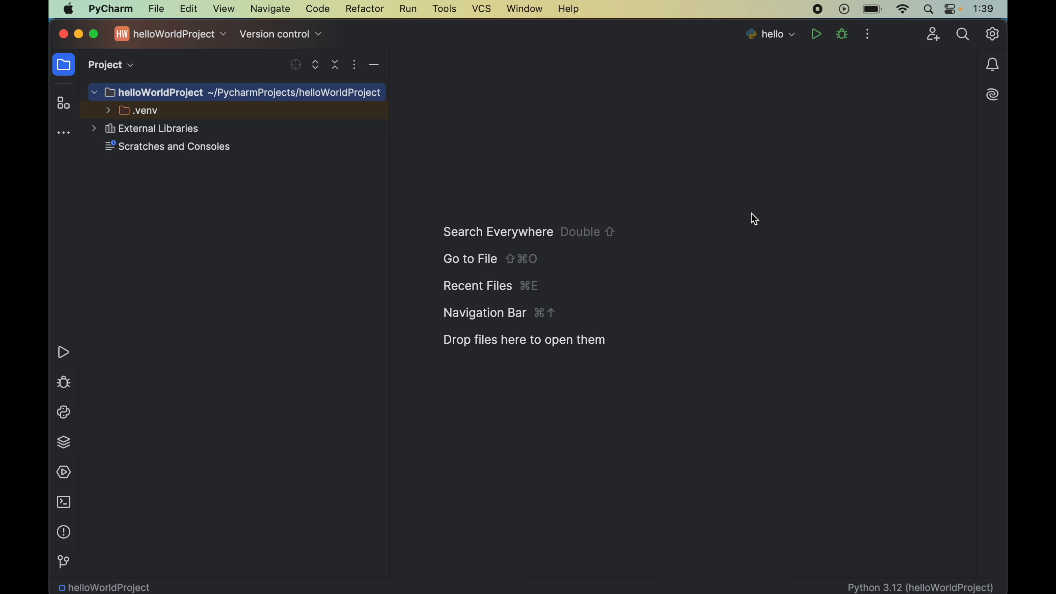
- Bring up PyCharm's file and project commands to reach new-projects setup
left_click(156, 9)
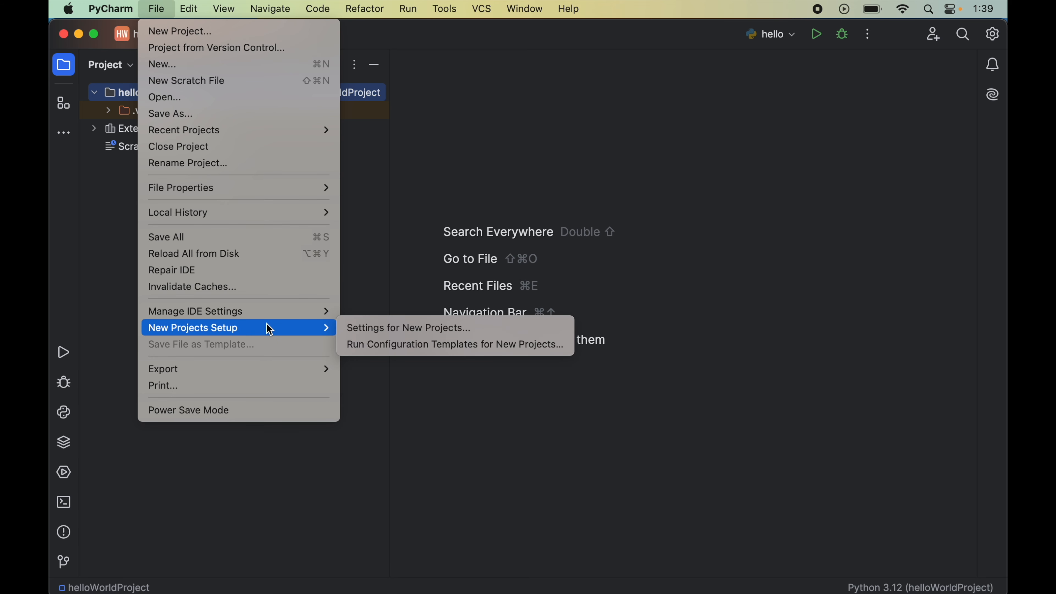
mouse_move(436, 335)
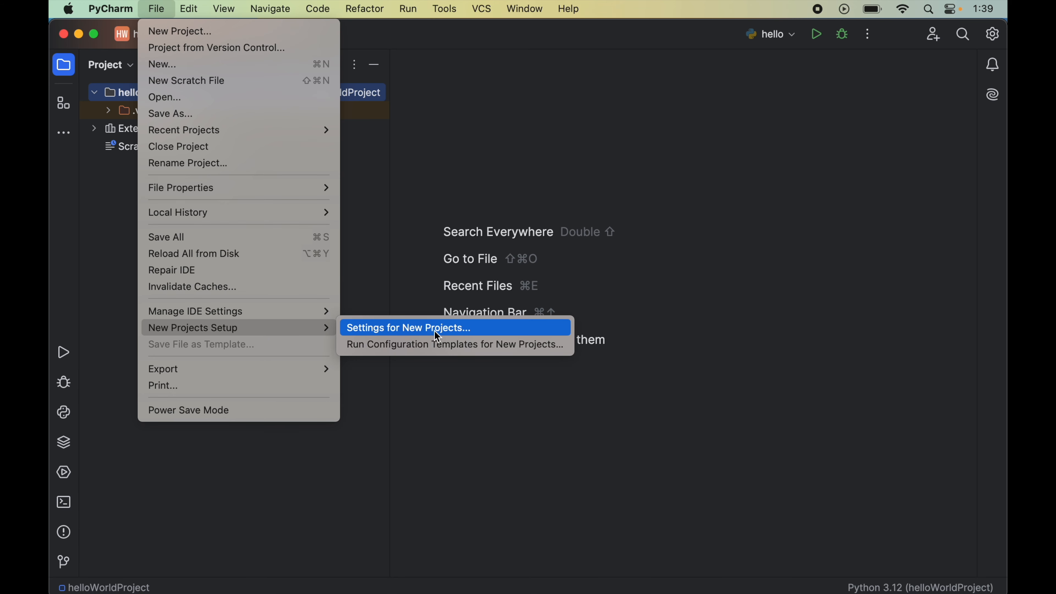
- Show the Python Interpreter page of the new-projects settings with its installed packages
left_click(407, 327)
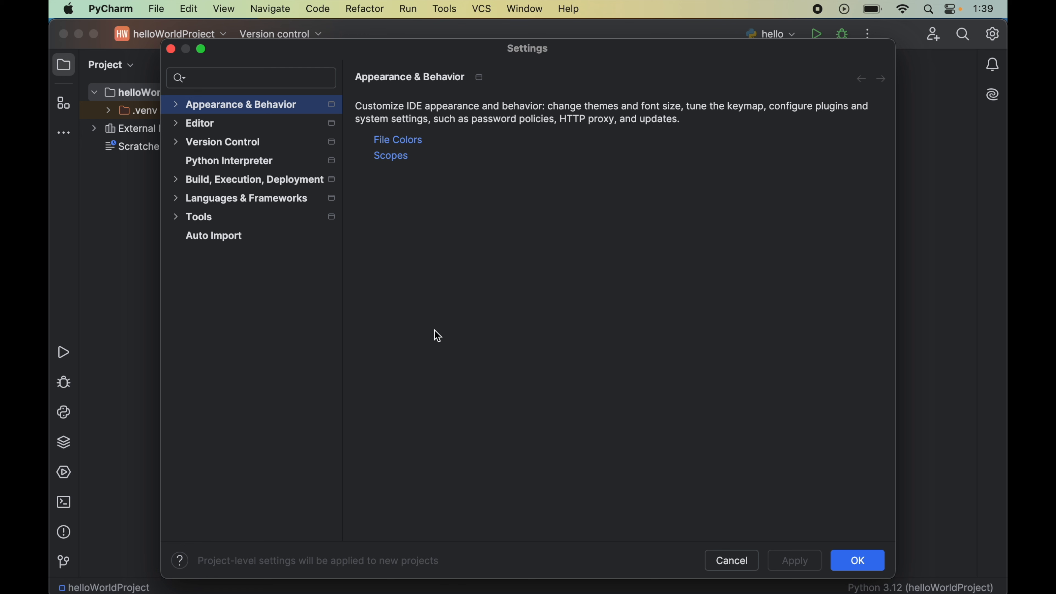
left_click(228, 160)
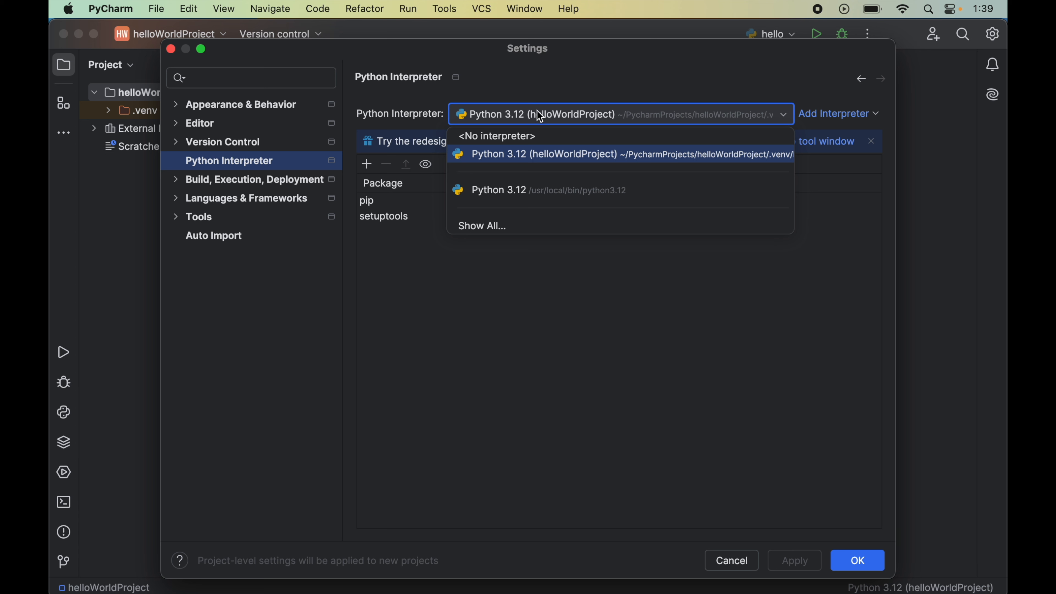
mouse_move(624, 162)
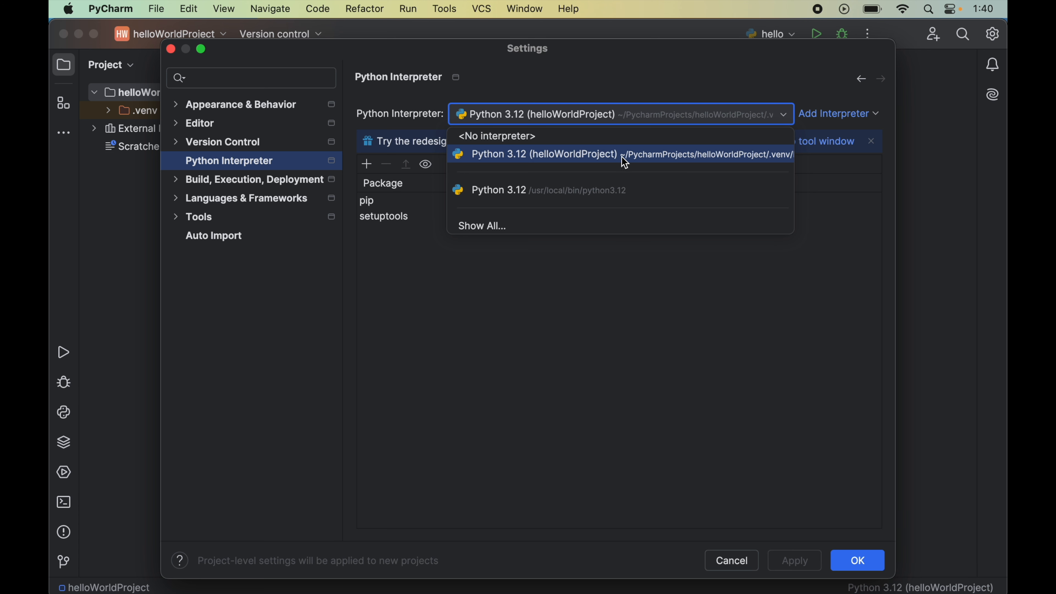
mouse_move(744, 162)
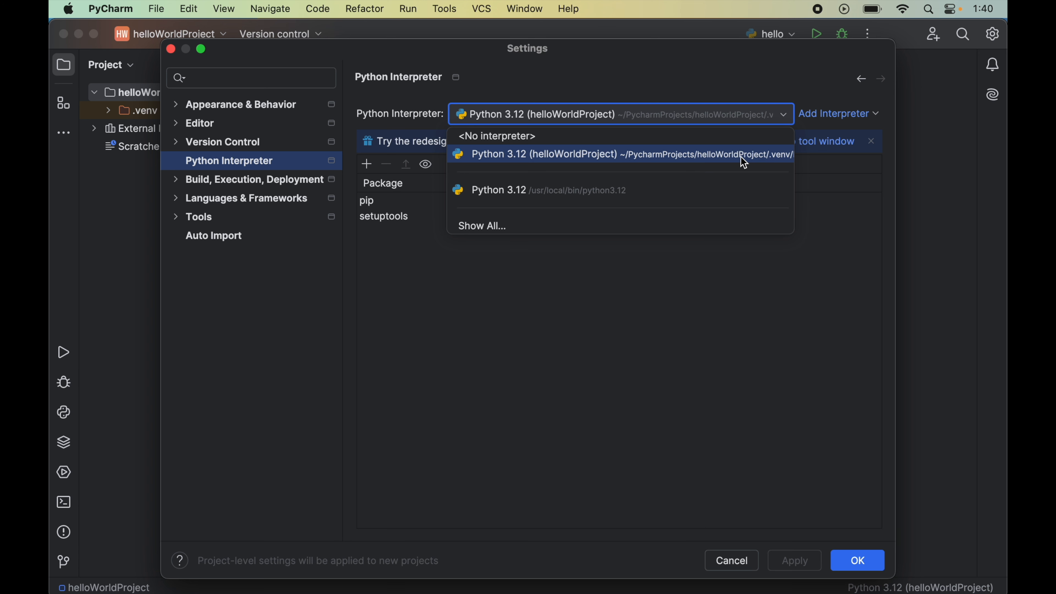
mouse_move(757, 165)
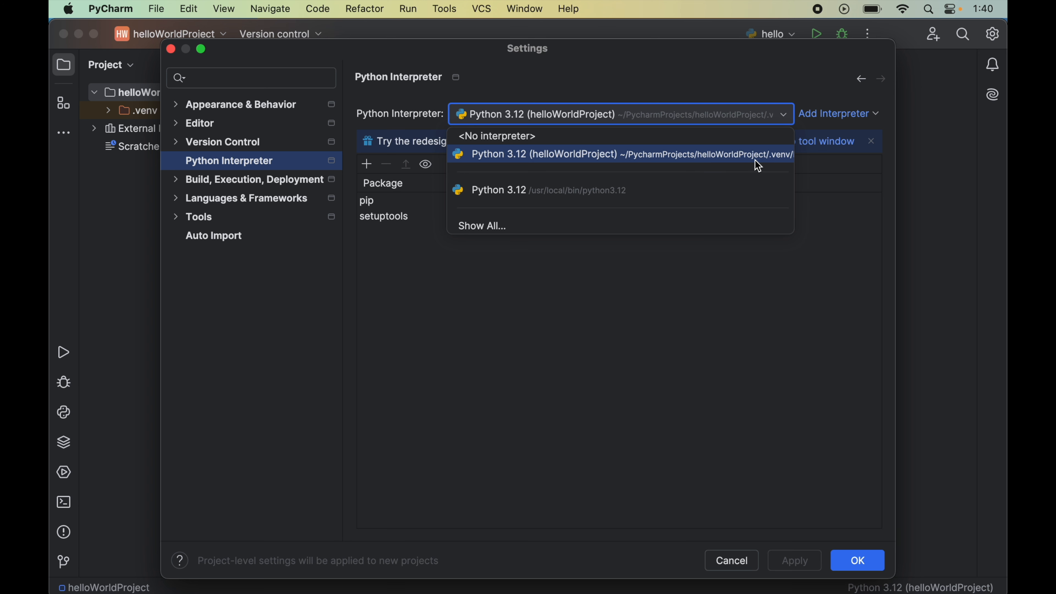
mouse_move(741, 165)
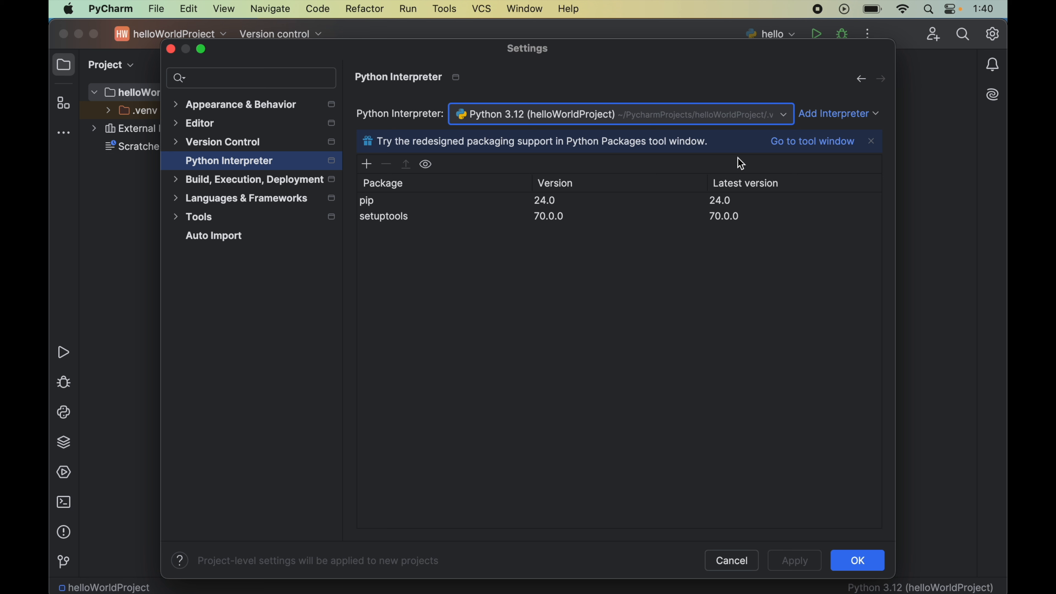
mouse_move(511, 339)
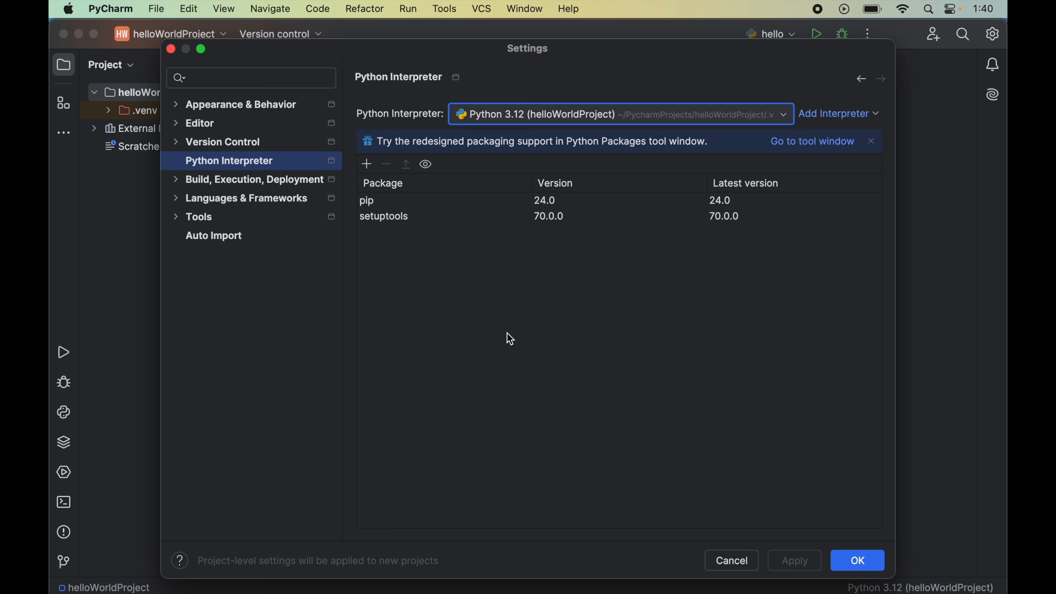
mouse_move(561, 357)
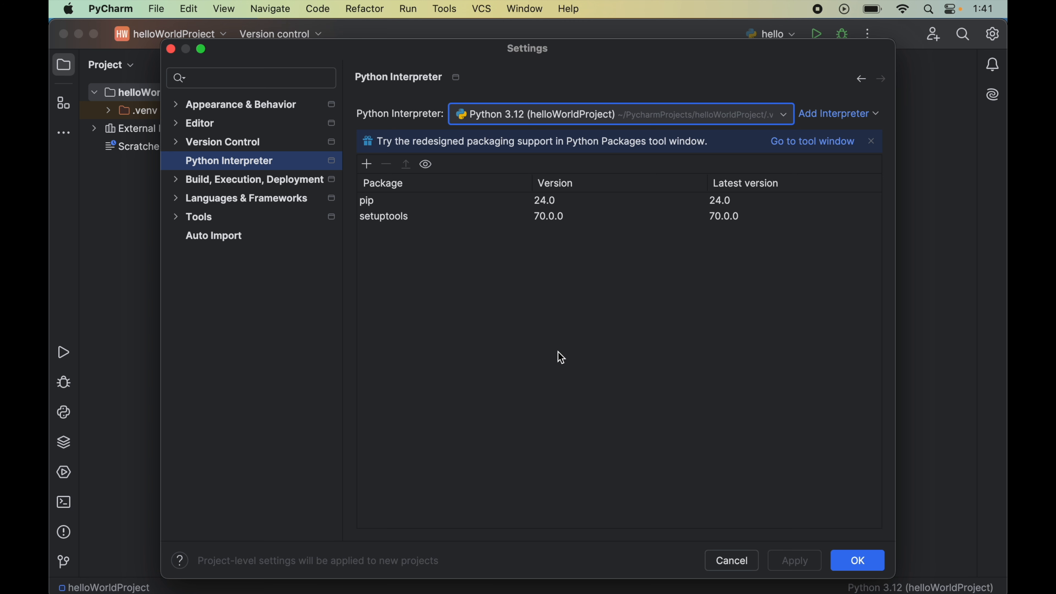
mouse_move(367, 164)
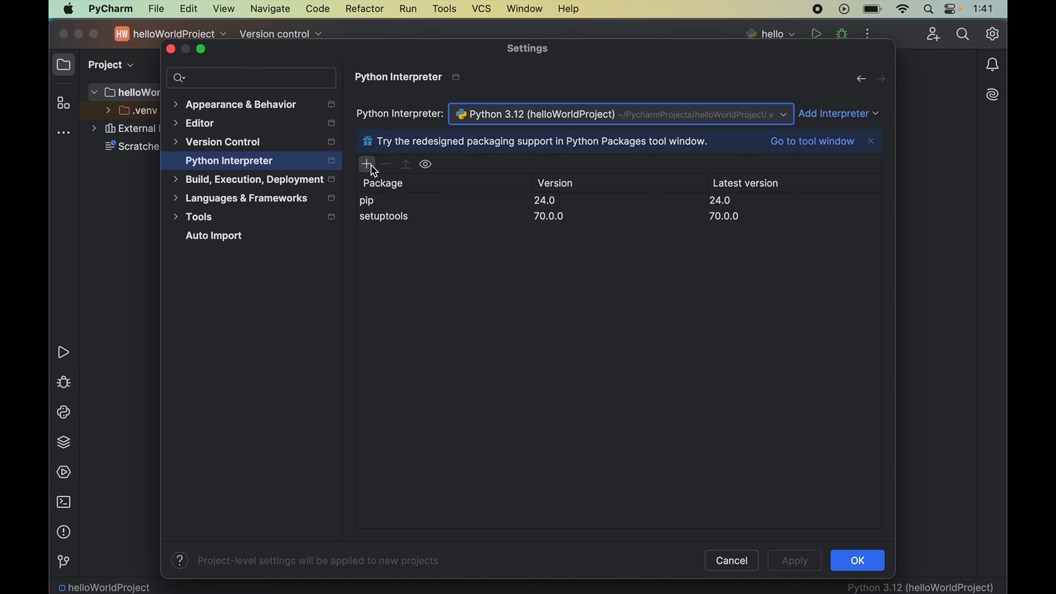
- Search the available packages for 'sympy' and select it
left_click(367, 165)
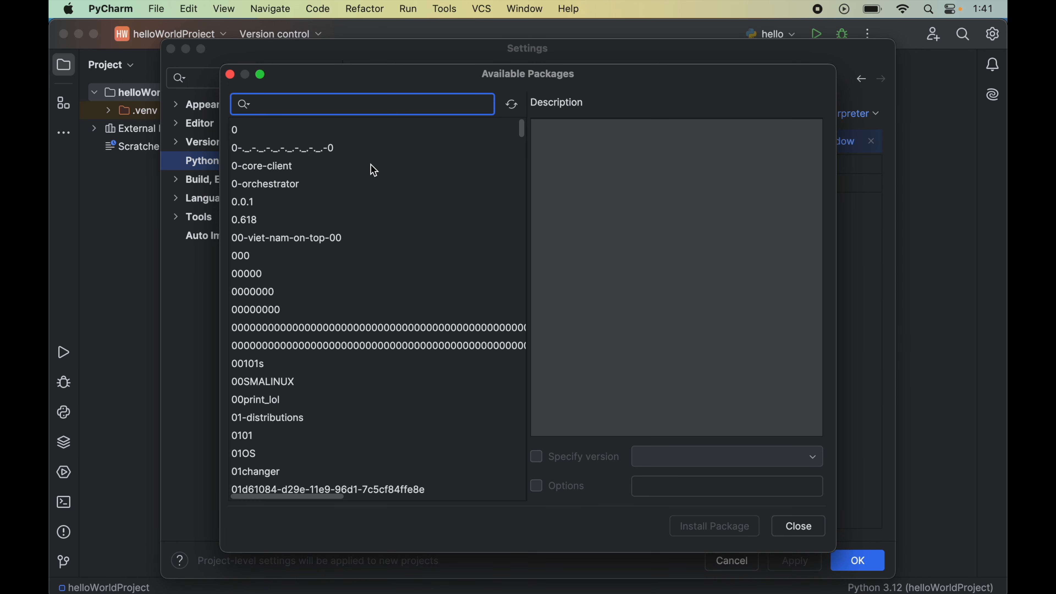
mouse_move(391, 218)
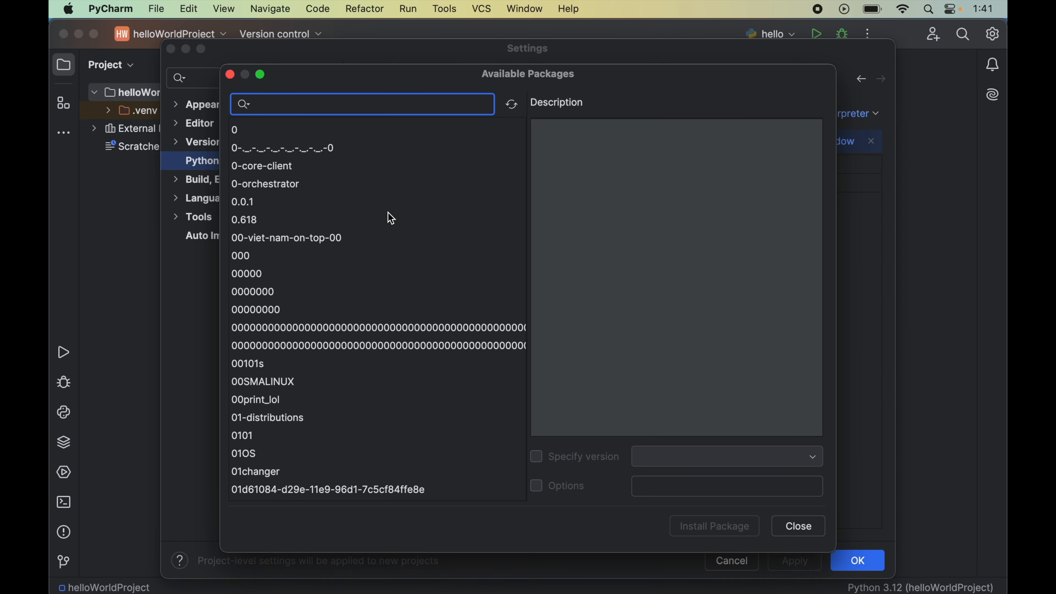
mouse_move(332, 111)
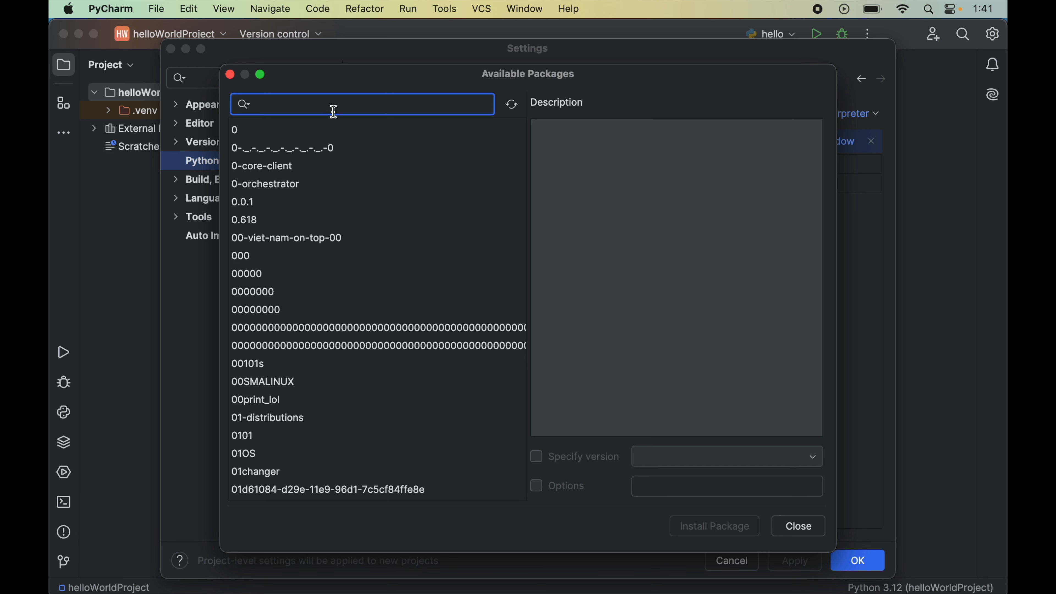
type("s")
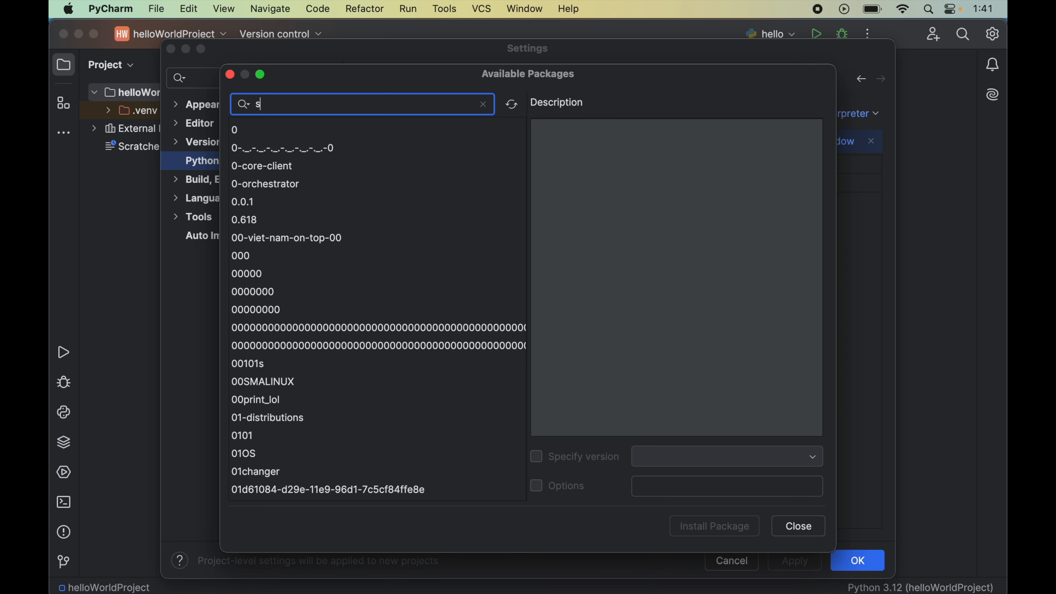
type("ympy")
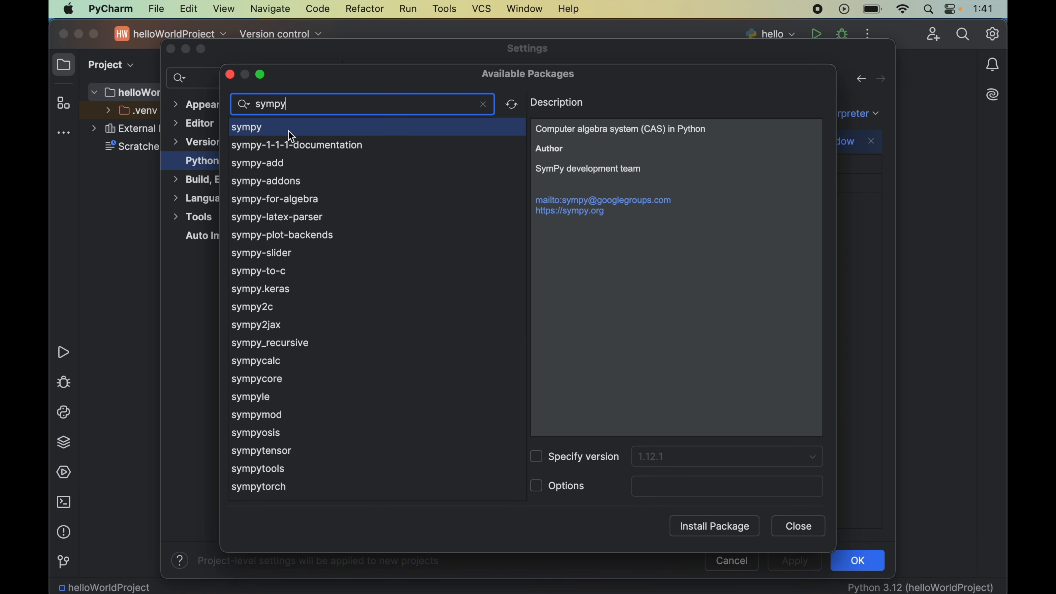
mouse_move(718, 457)
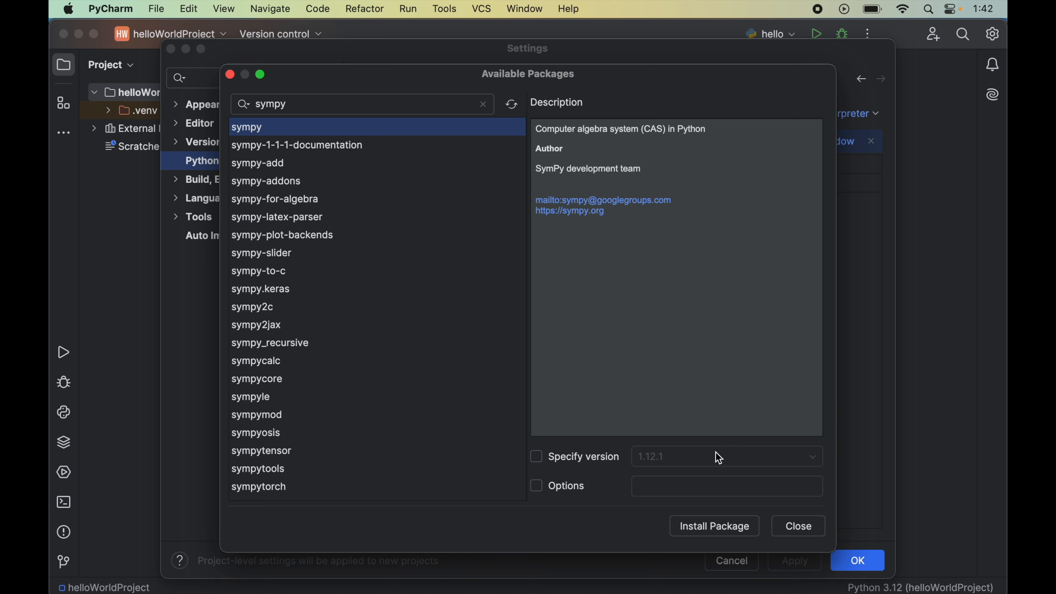
- Install the sympy package into the helloWorldProject interpreter
left_click(714, 525)
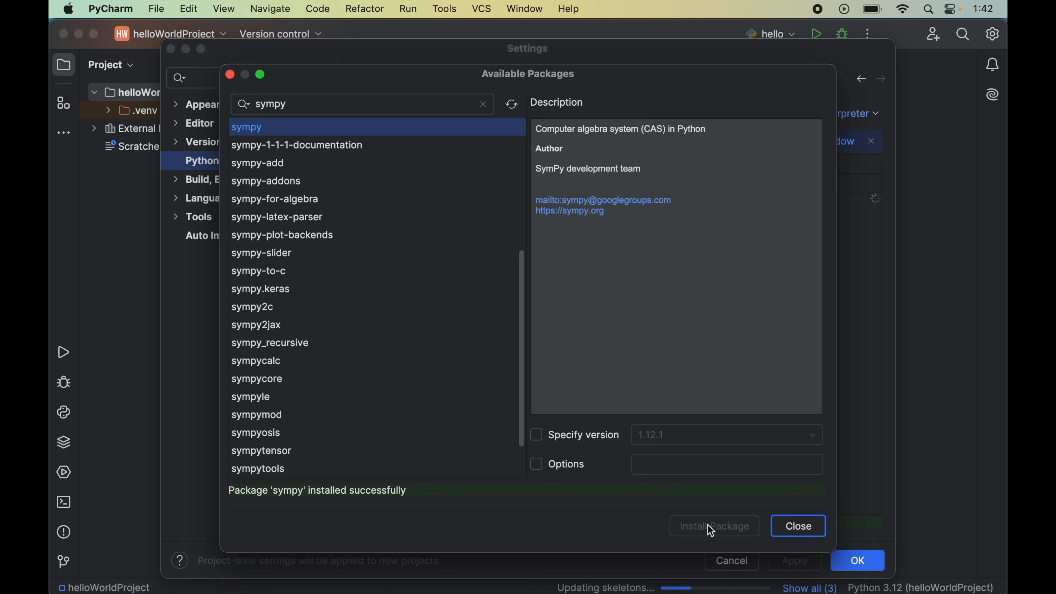
mouse_move(645, 424)
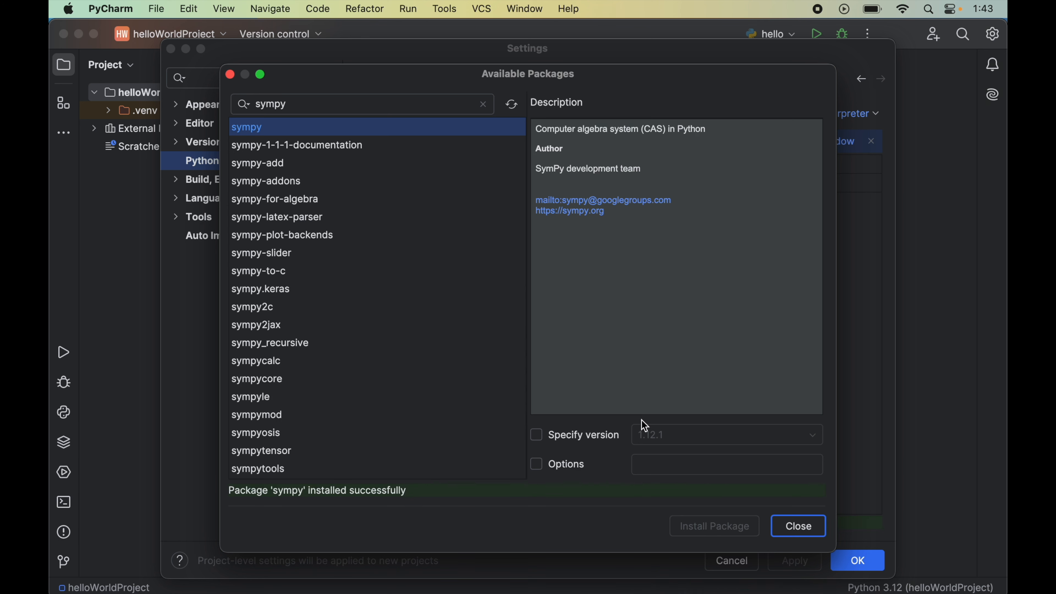
mouse_move(658, 449)
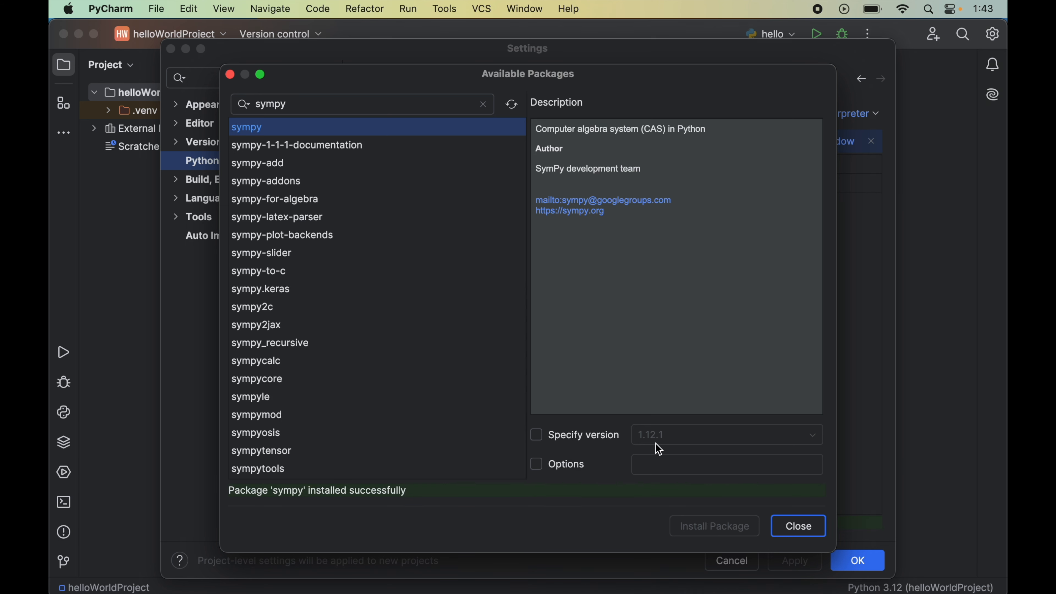
mouse_move(539, 477)
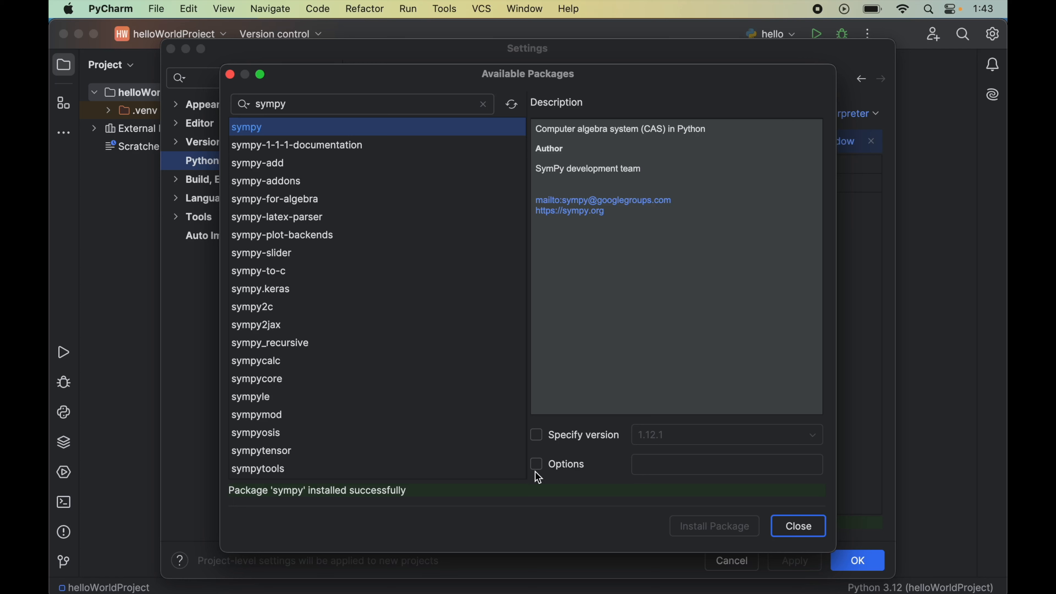
mouse_move(246, 506)
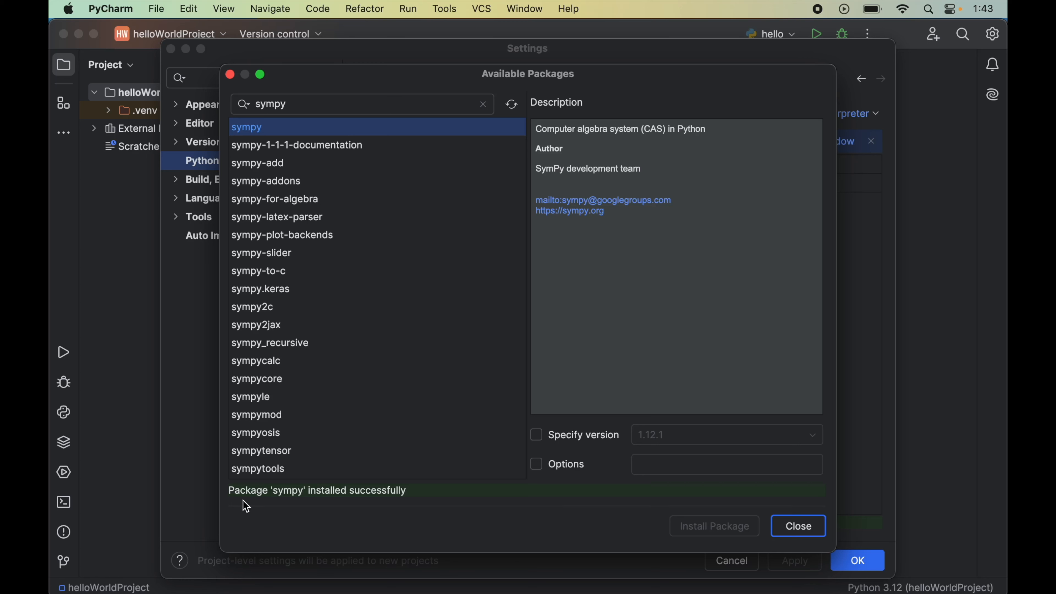
mouse_move(279, 505)
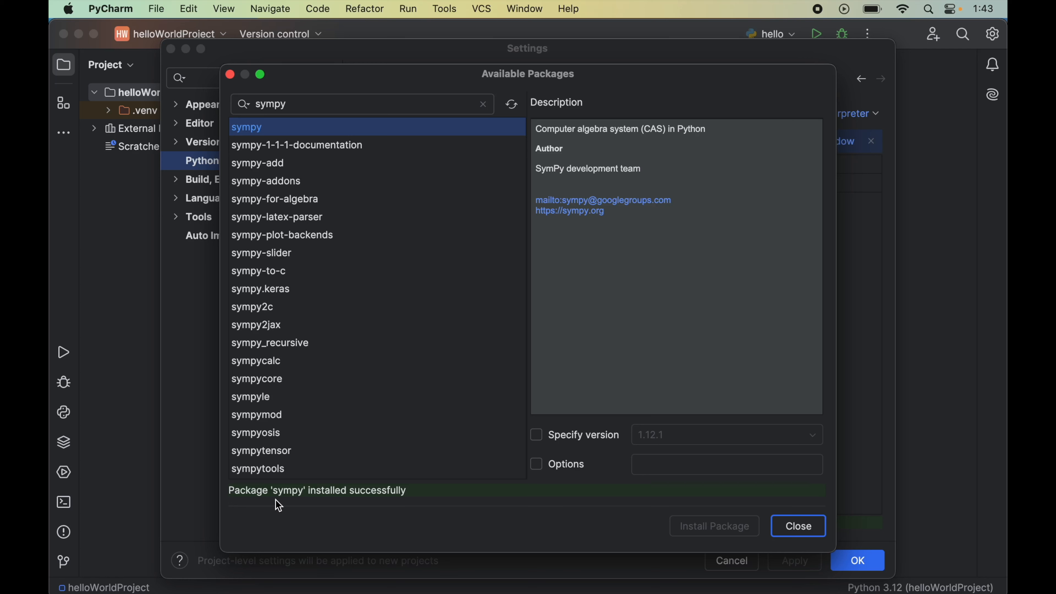
mouse_move(412, 506)
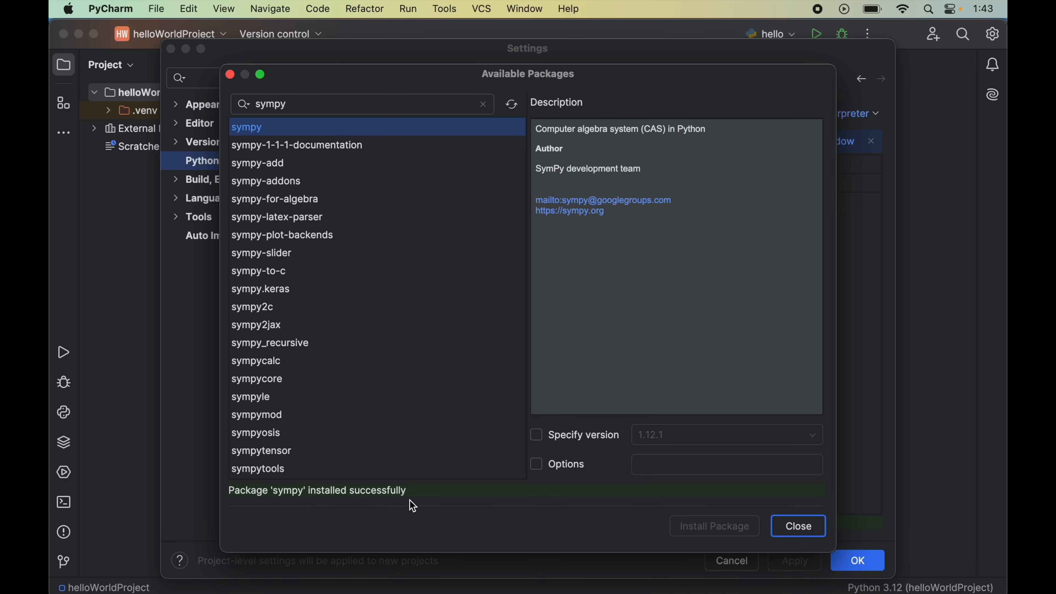
mouse_move(798, 532)
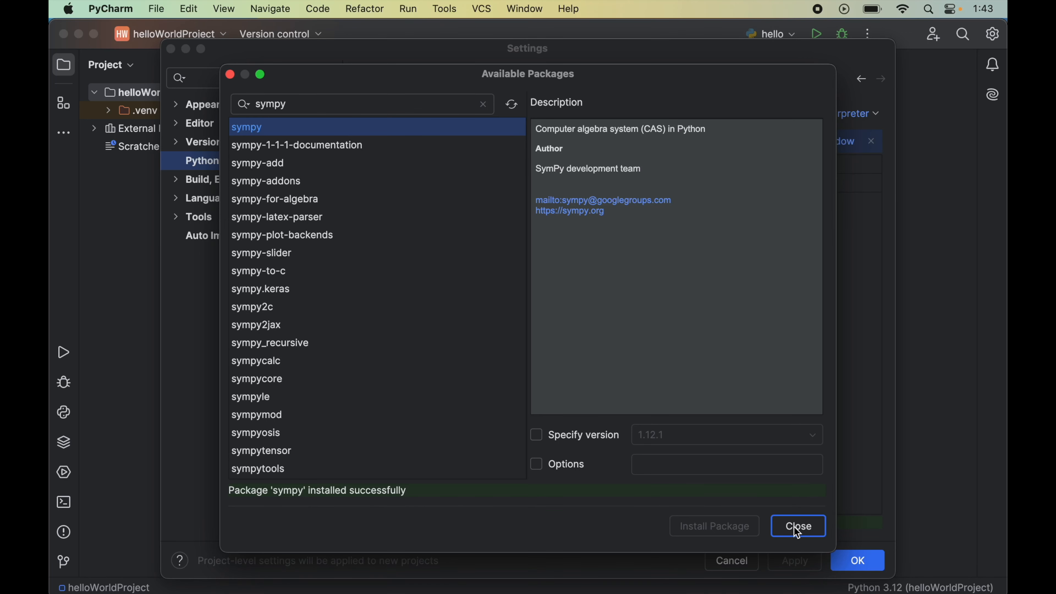
- Close the package search and check the sympy 1.12.1 row in the installed packages
left_click(797, 526)
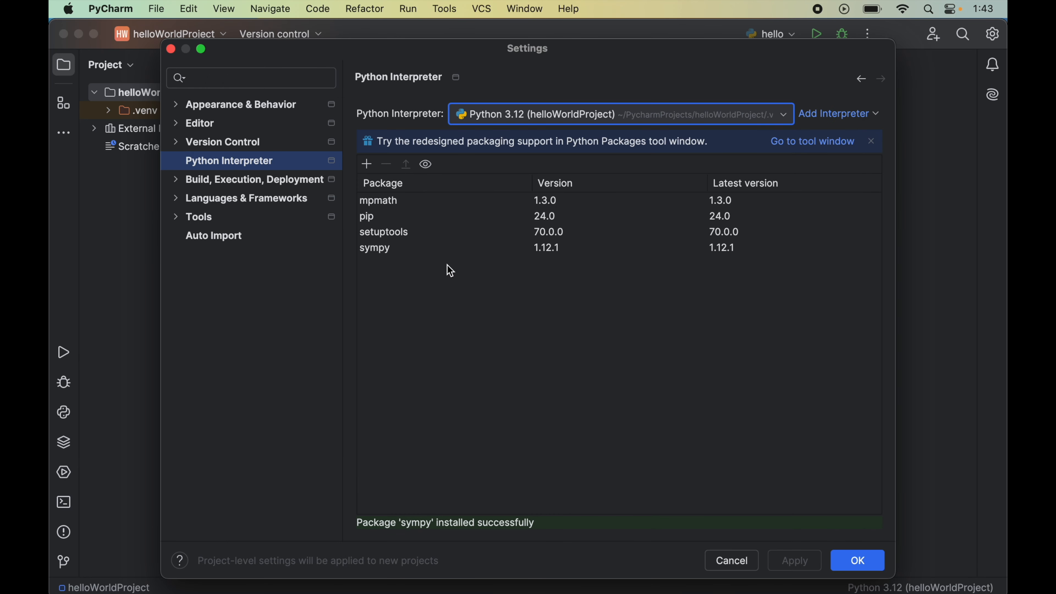
left_click(402, 247)
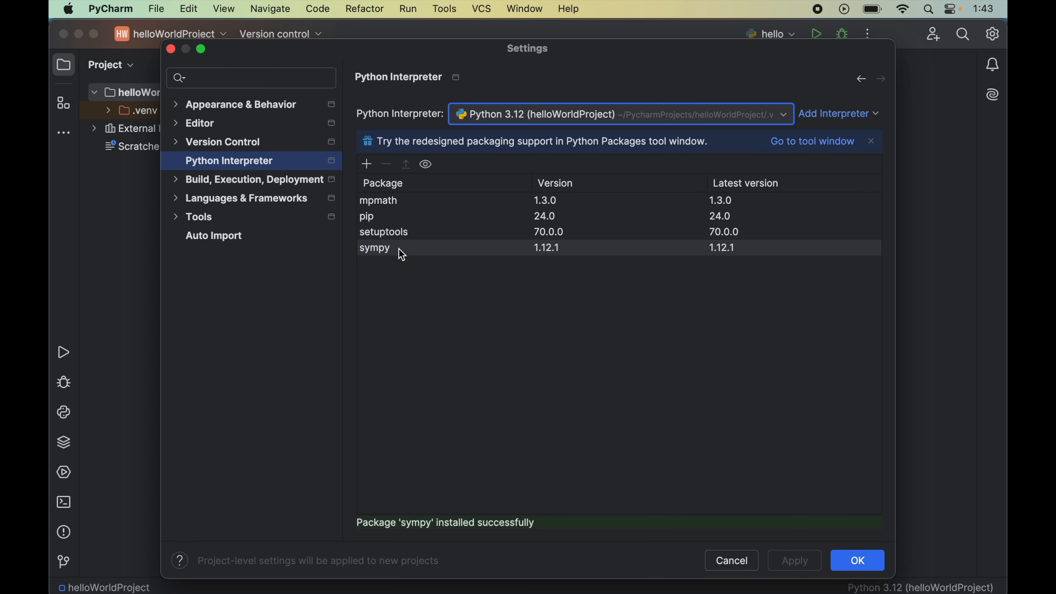
mouse_move(411, 258)
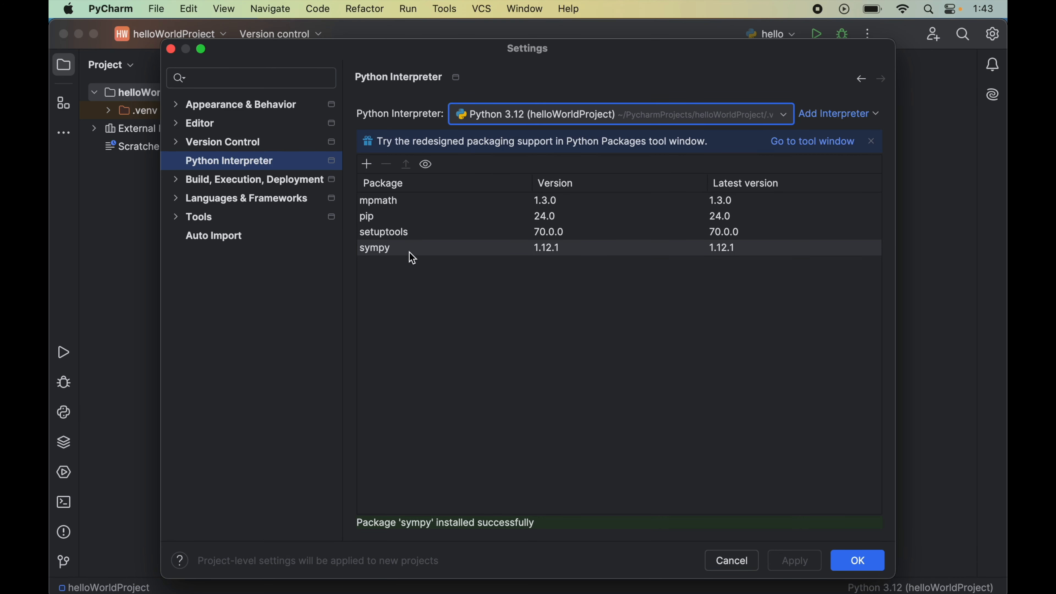
mouse_move(788, 498)
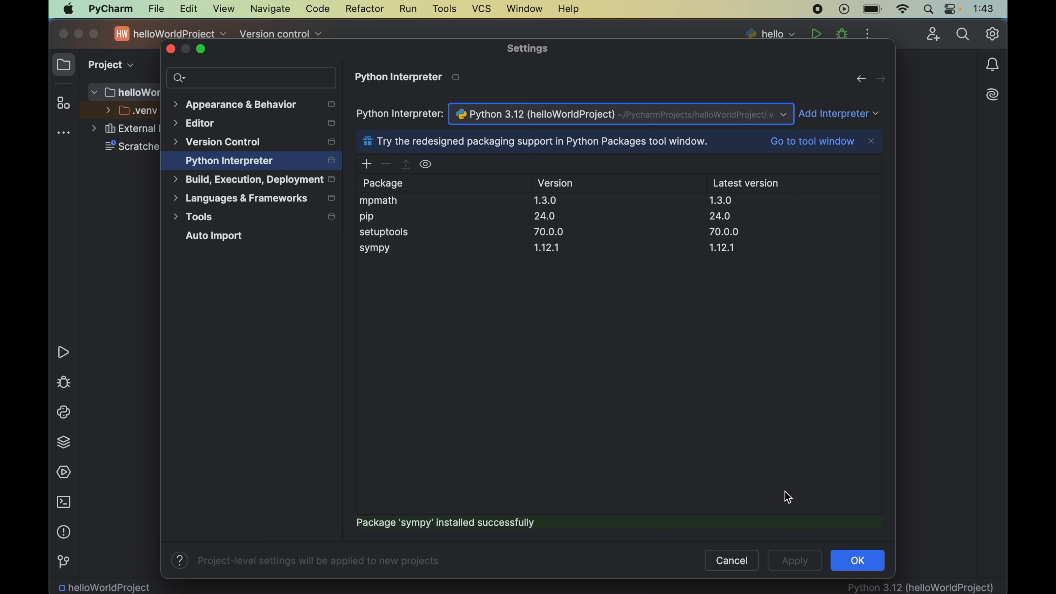
- Accept the settings and return to the empty project window's file commands
left_click(857, 560)
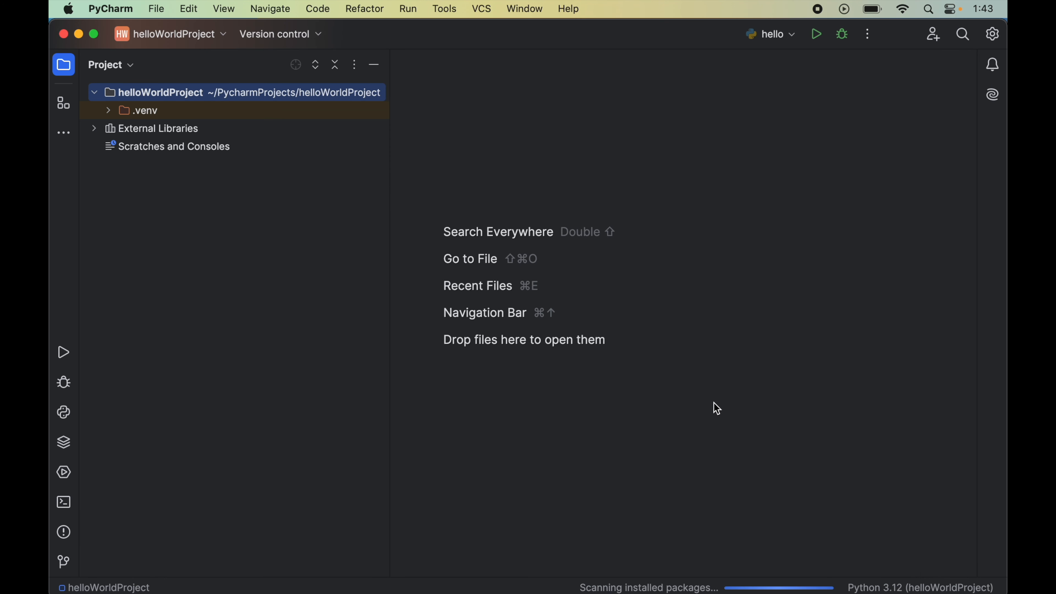
mouse_move(766, 392)
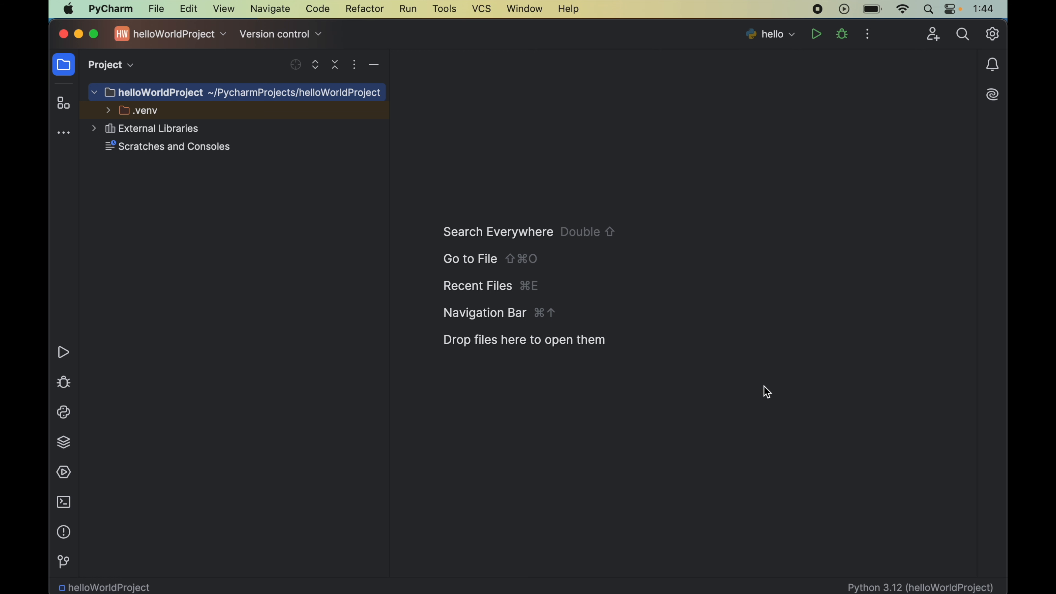
left_click(155, 9)
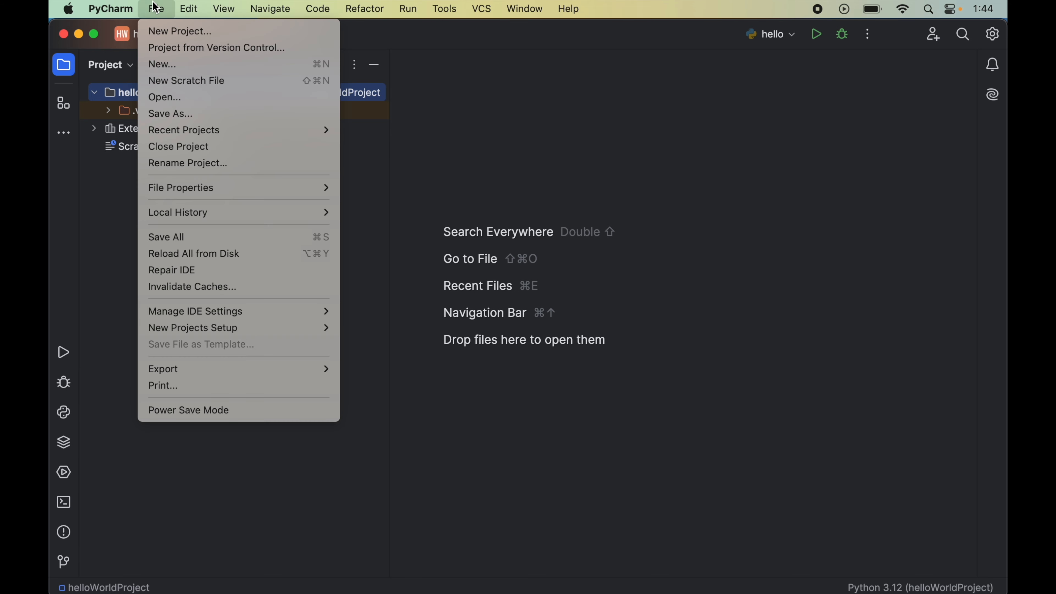
- Create a new Python file named hello in helloWorldProject
left_click(161, 63)
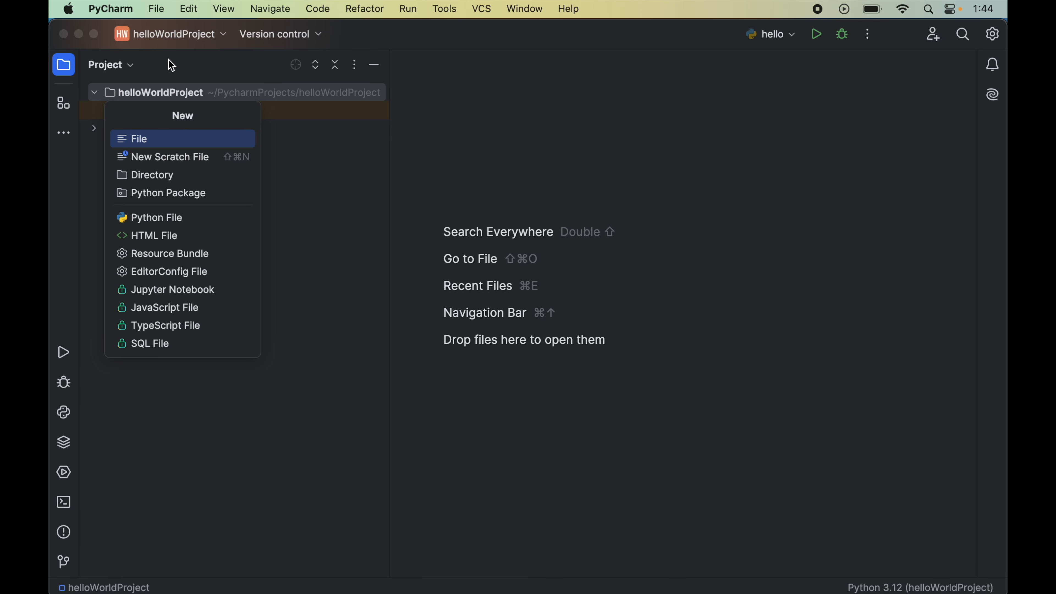
left_click(156, 216)
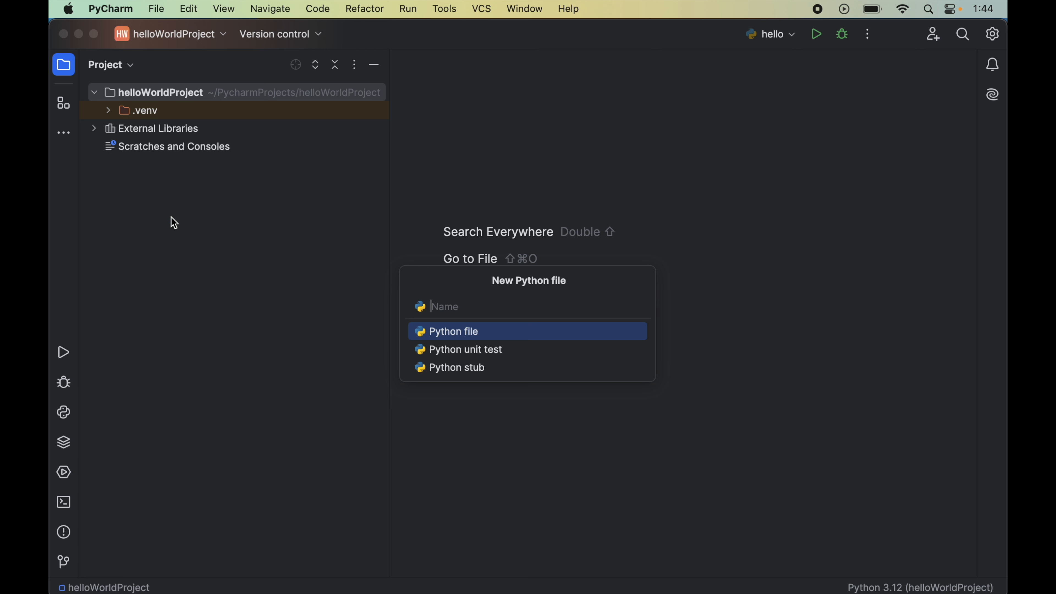
type("hello")
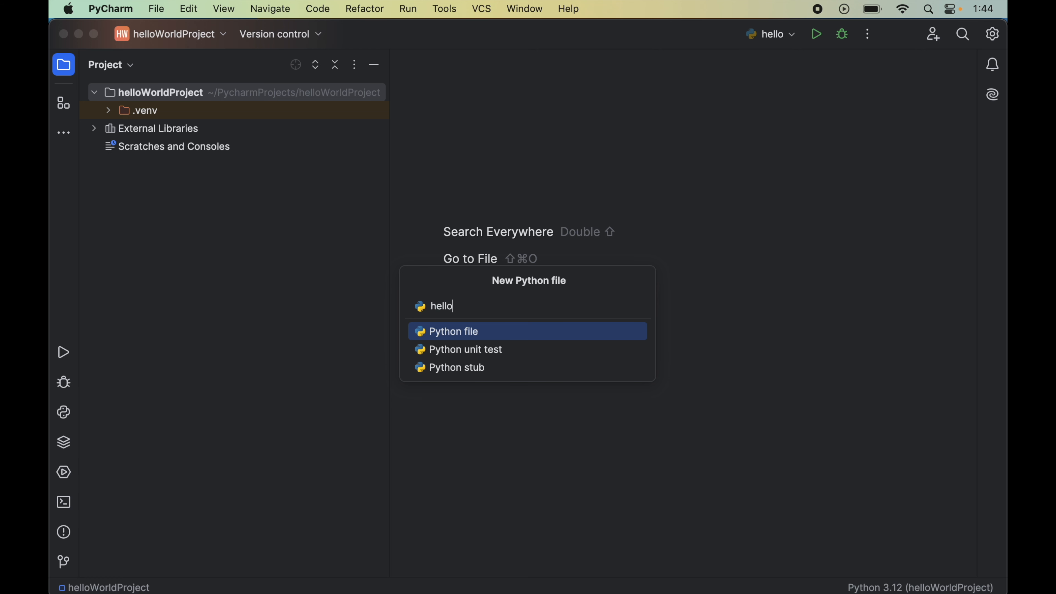
mouse_move(469, 339)
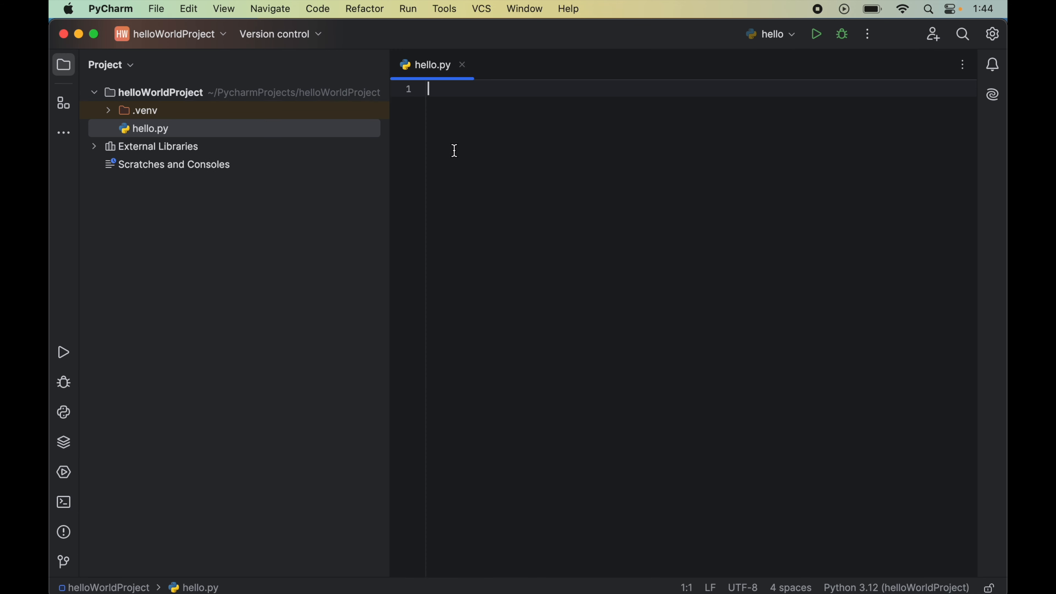
mouse_move(455, 125)
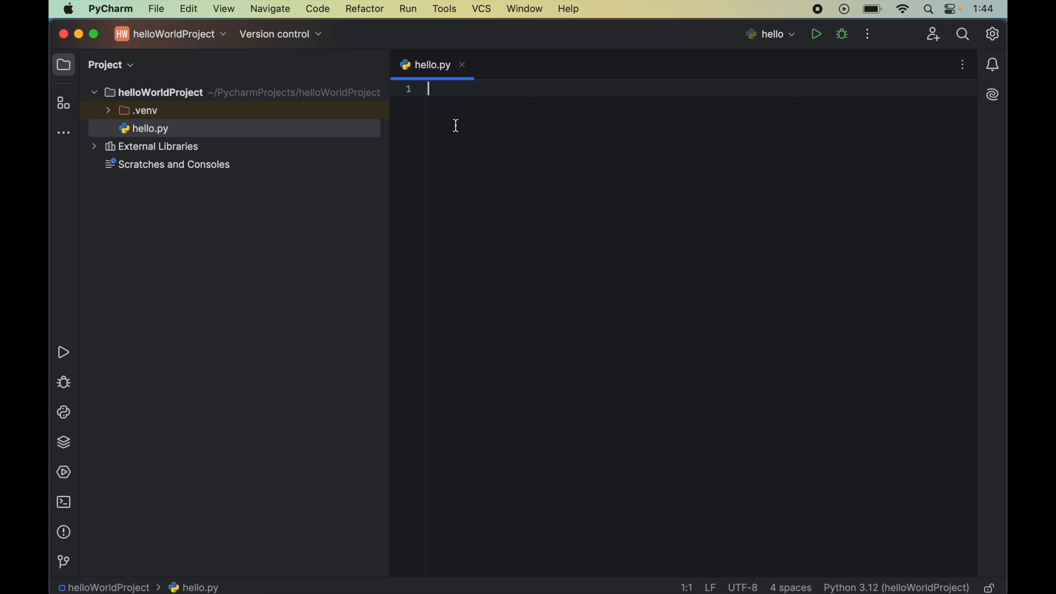
- Write 'import sympy' and 'print(sympy.__version__)' in hello.py
type("imp")
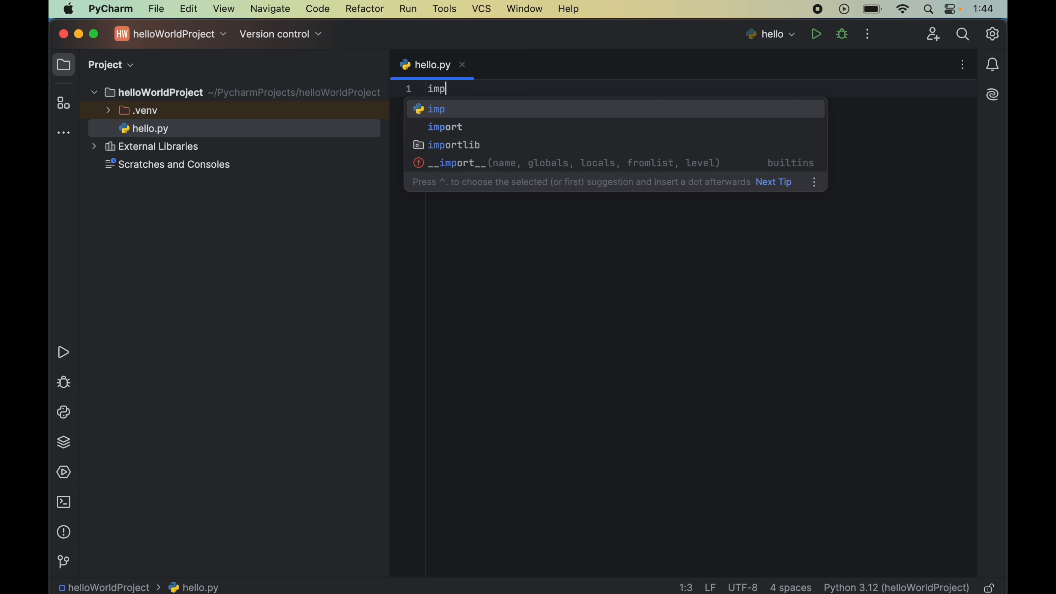
type("ort_sympy")
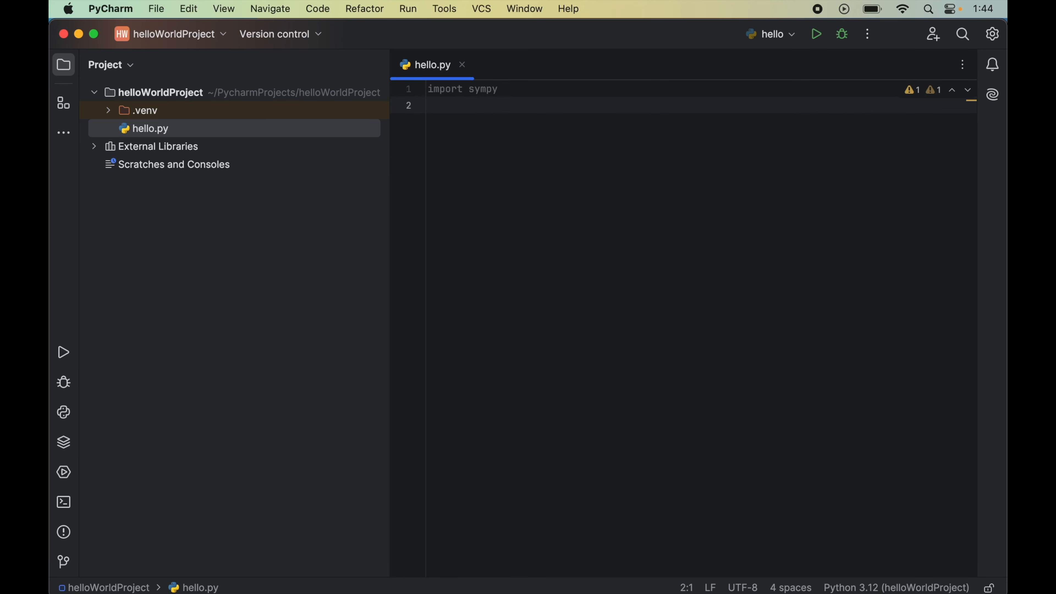
type("print()")
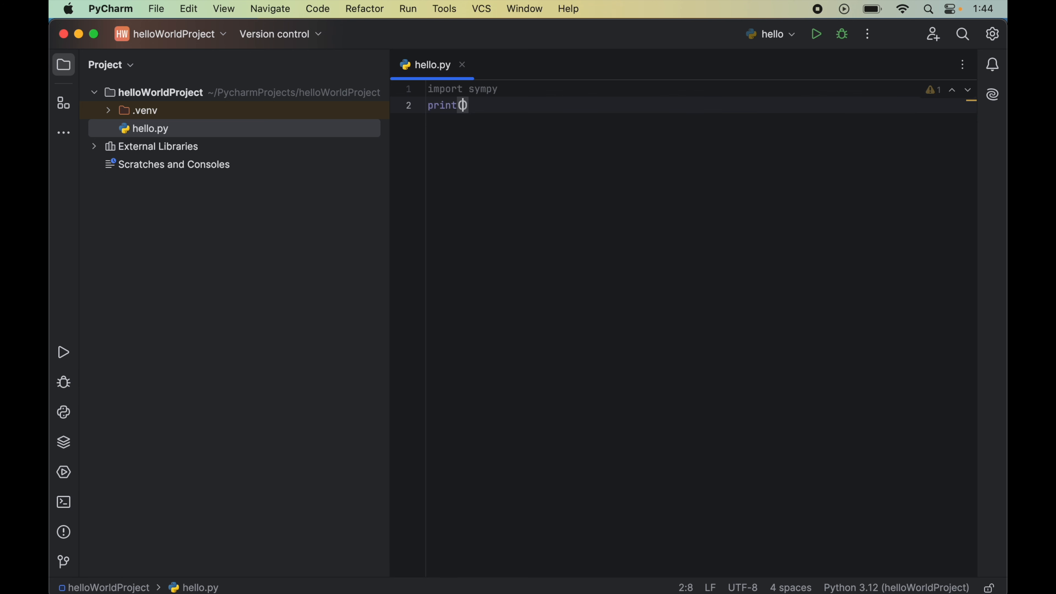
type("sy")
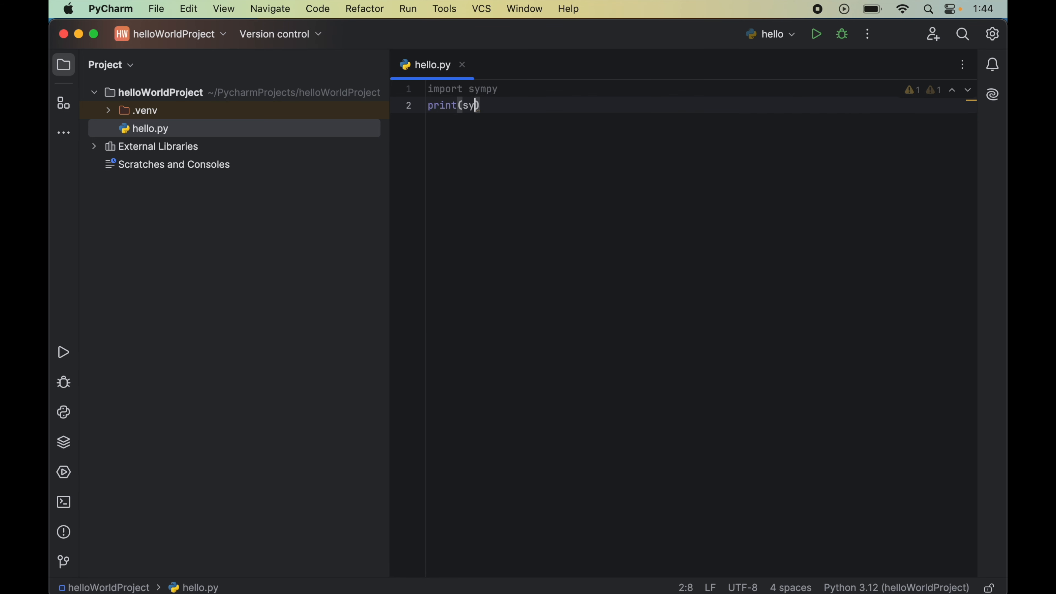
type("mpy.")
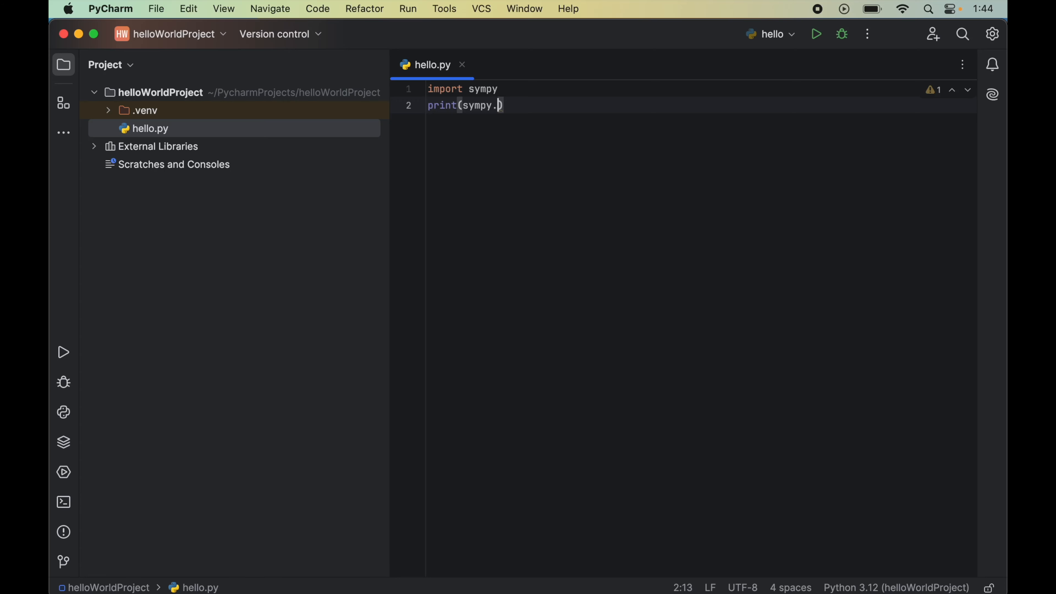
type("__version__")
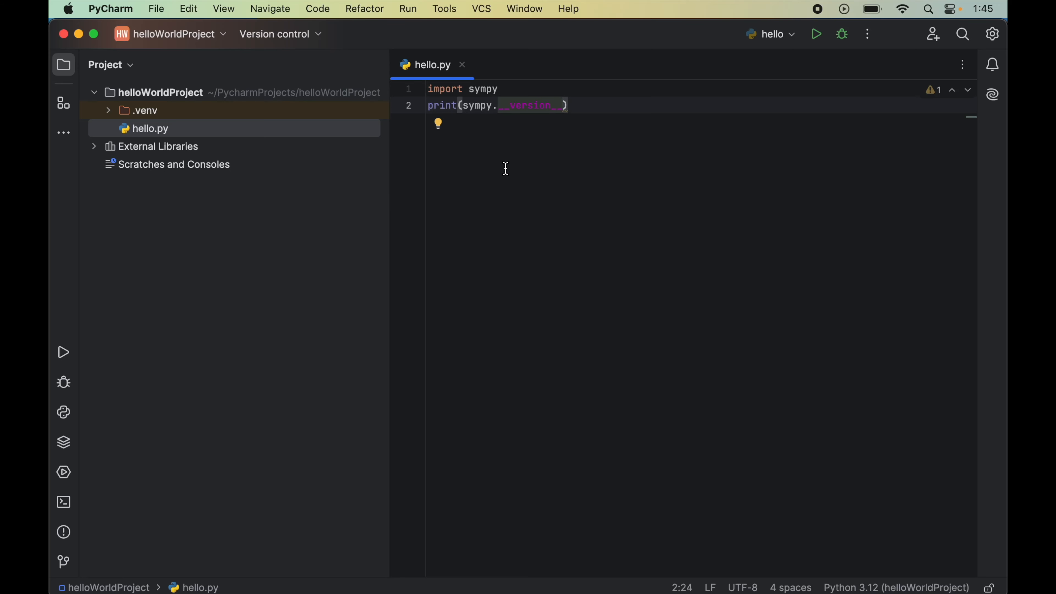
- Run the hello script and select the printed version 1.12.1 in the output
right_click(505, 168)
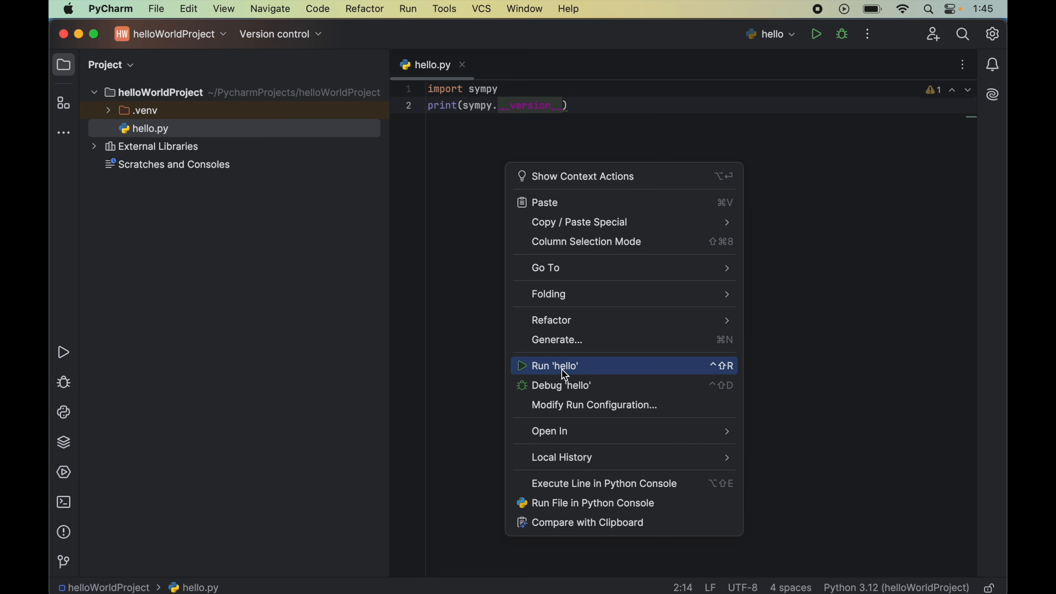
left_click(555, 365)
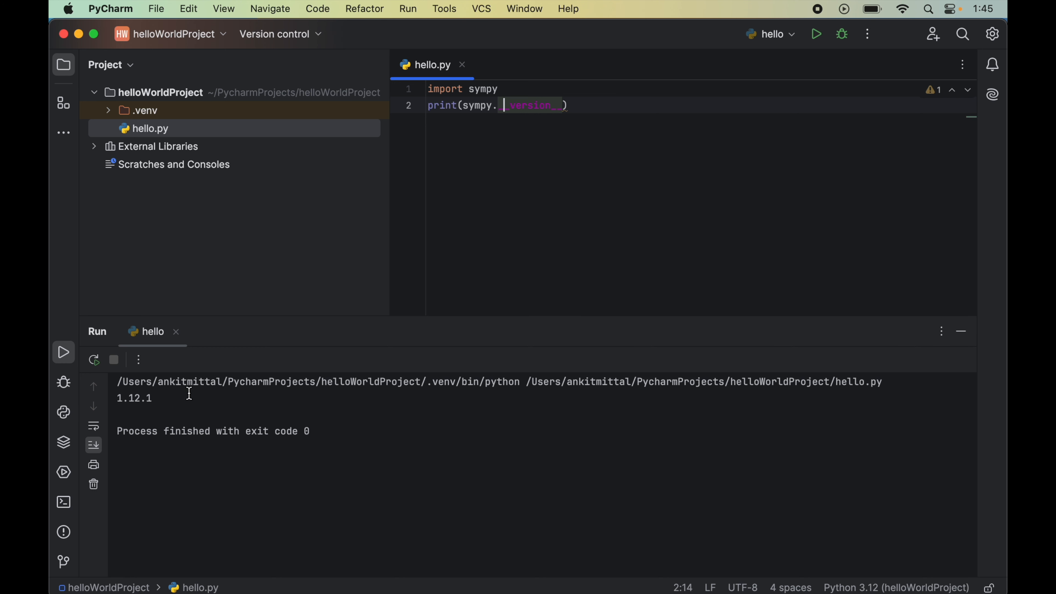
mouse_move(188, 401)
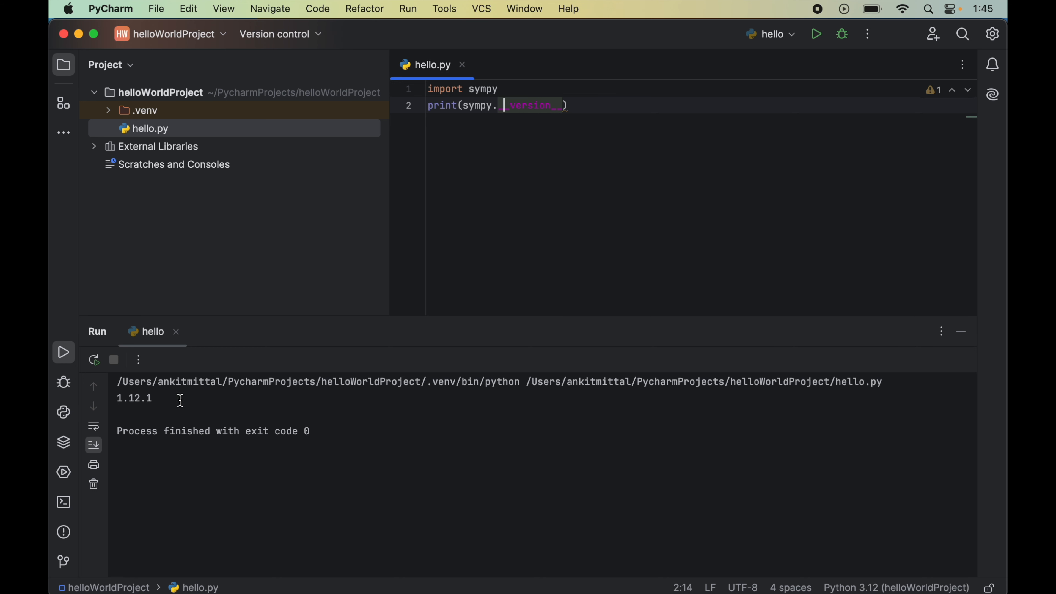
mouse_move(171, 430)
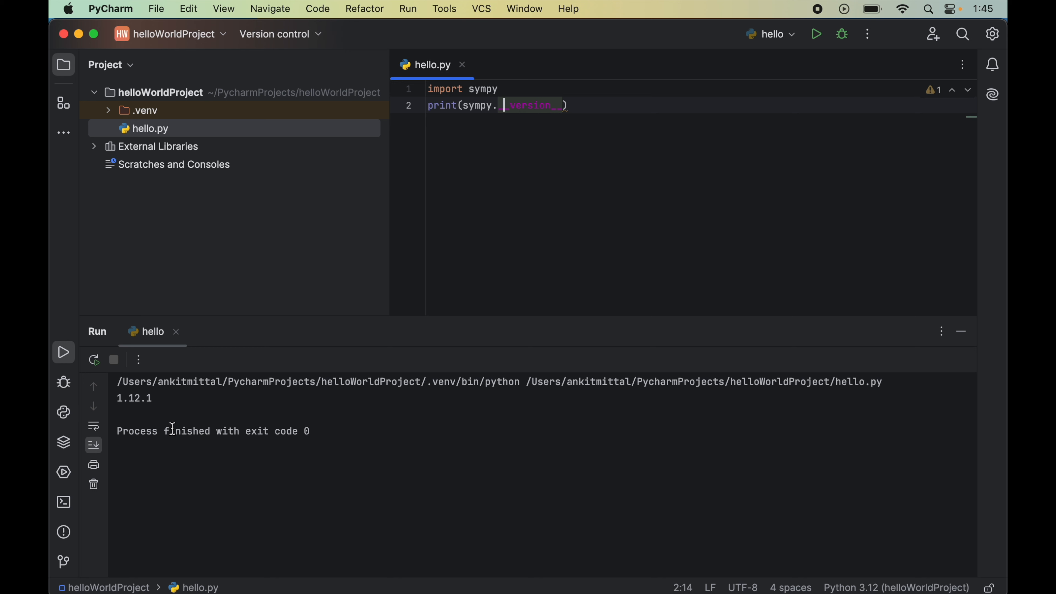
double_click(133, 398)
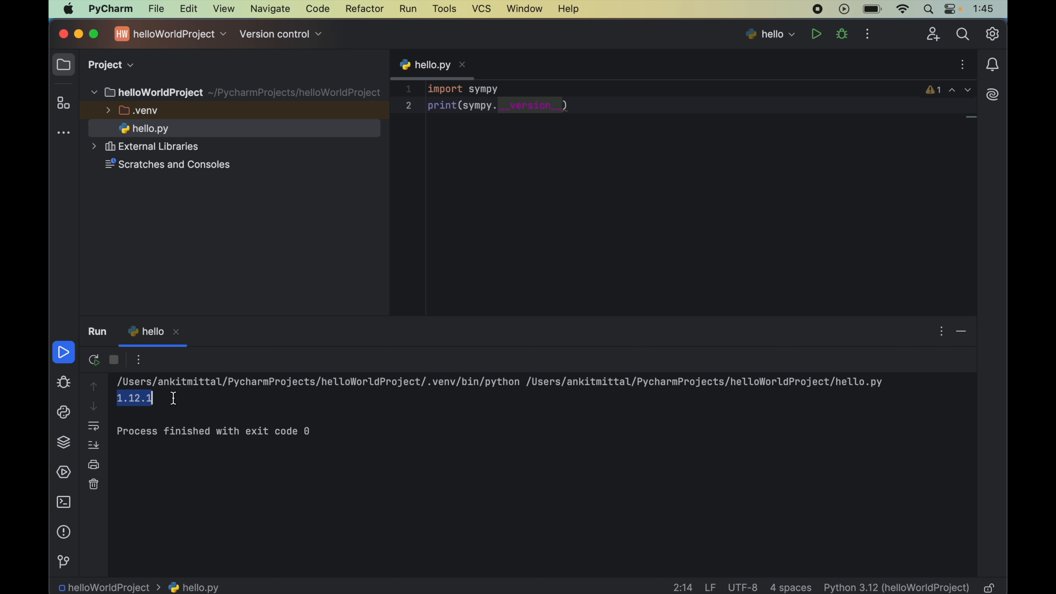